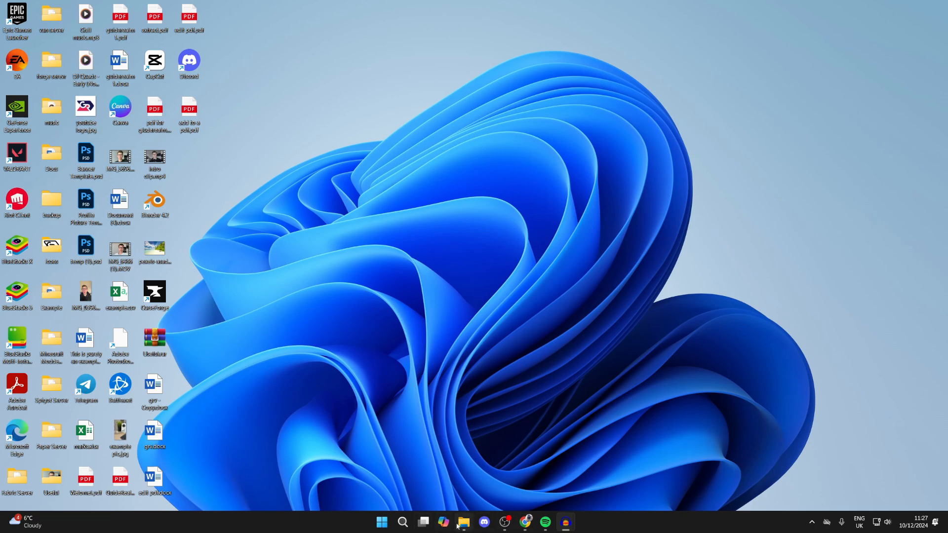
# View the C:, D:, E: and F: drives under This PC, then launch Disk Management from Start.
pyautogui.click(464, 522)
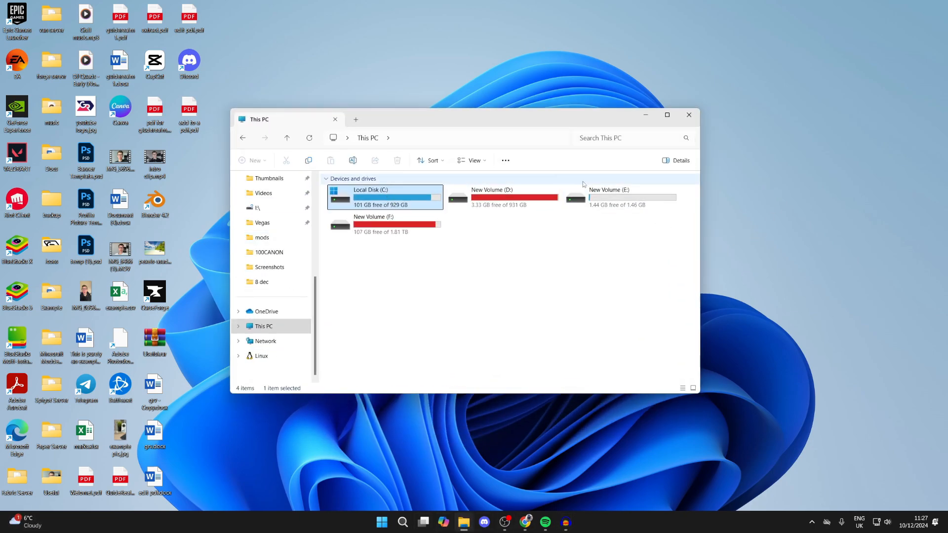
pyautogui.click(688, 115)
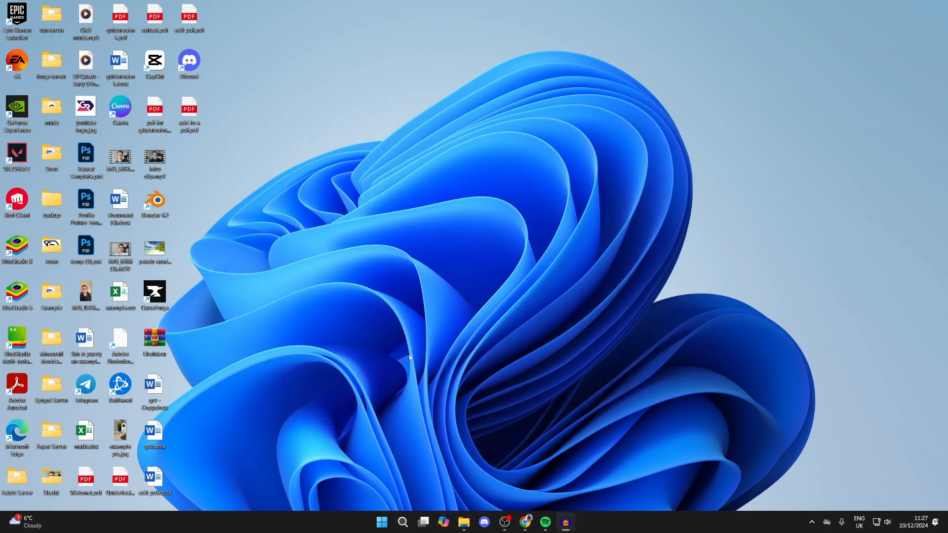
pyautogui.rightClick(382, 522)
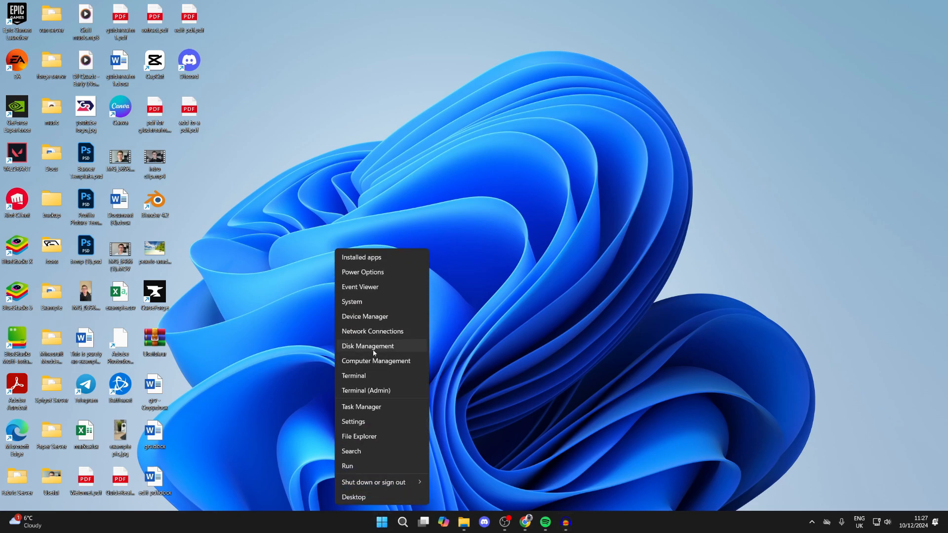
pyautogui.click(367, 346)
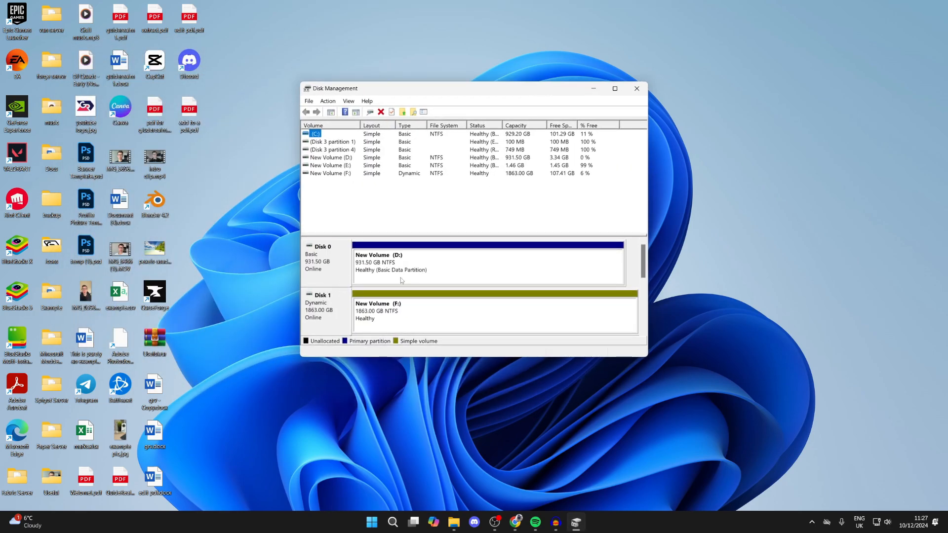
# Scroll down to Disk 3 to inspect the C: volume and the 1.46 GB E: volume.
pyautogui.scroll(-3)
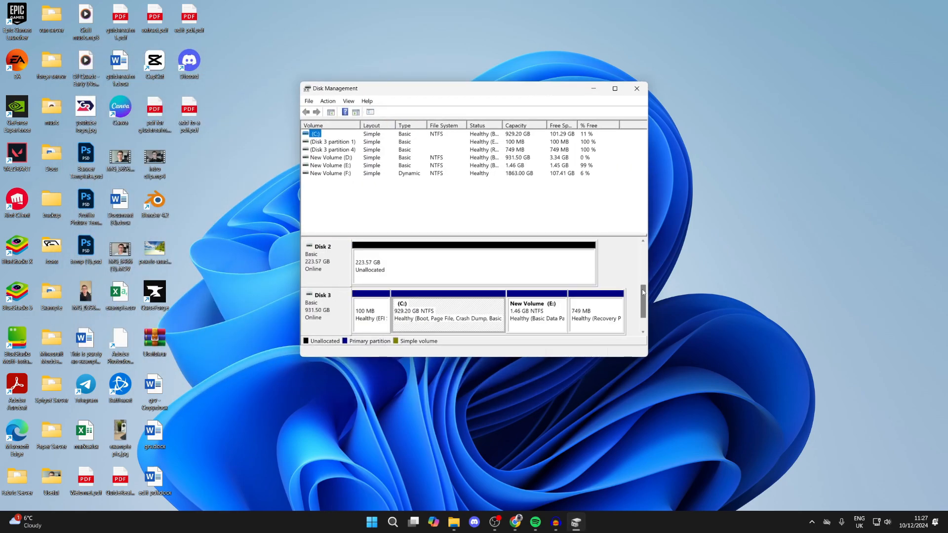
pyautogui.click(614, 89)
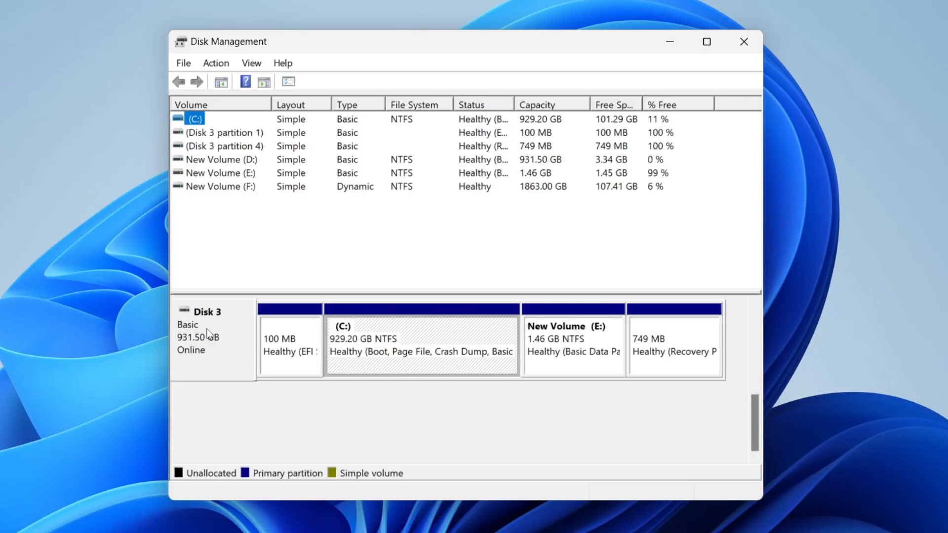
pyautogui.moveTo(482, 339)
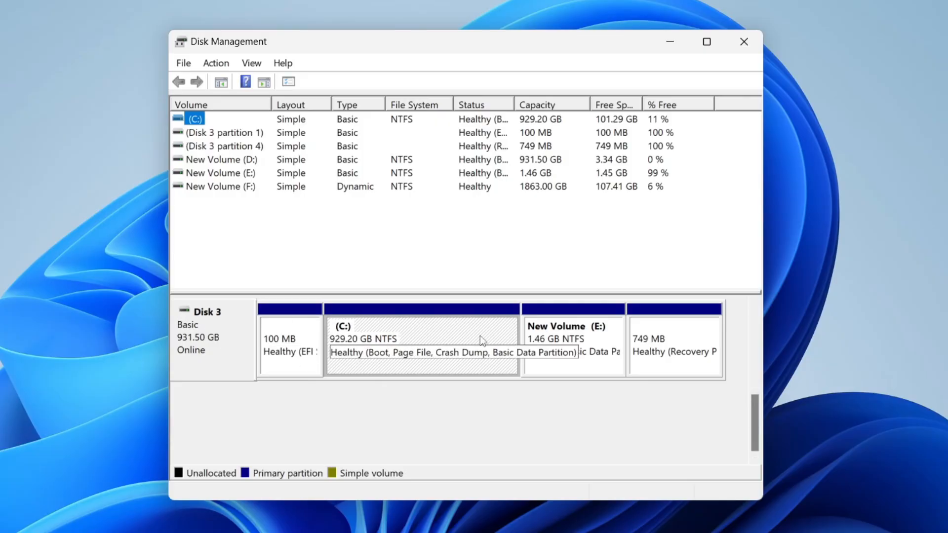
pyautogui.moveTo(451, 327)
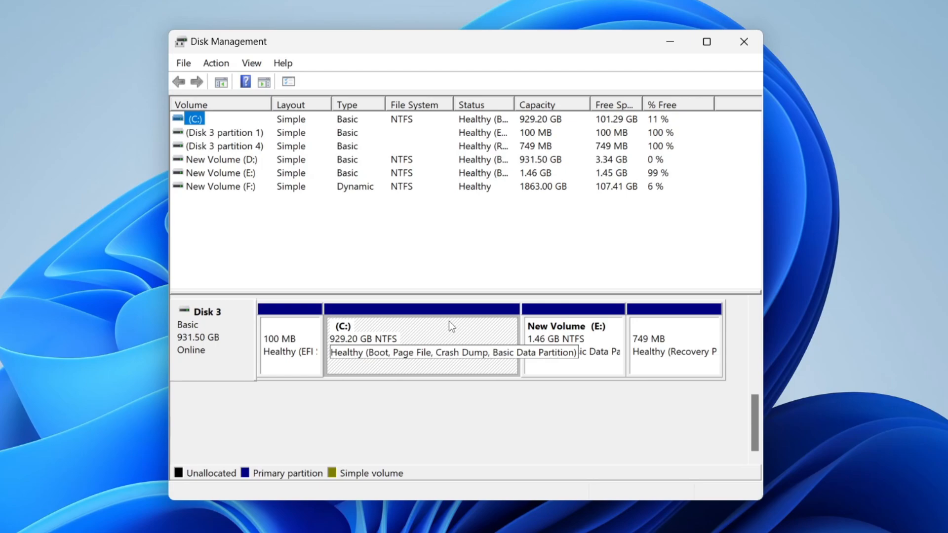
pyautogui.moveTo(596, 355)
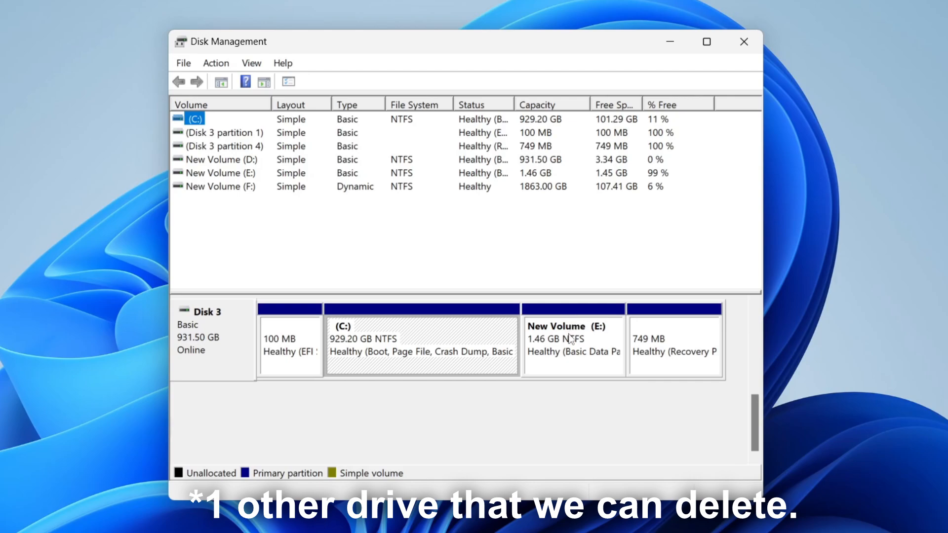
pyautogui.moveTo(581, 289)
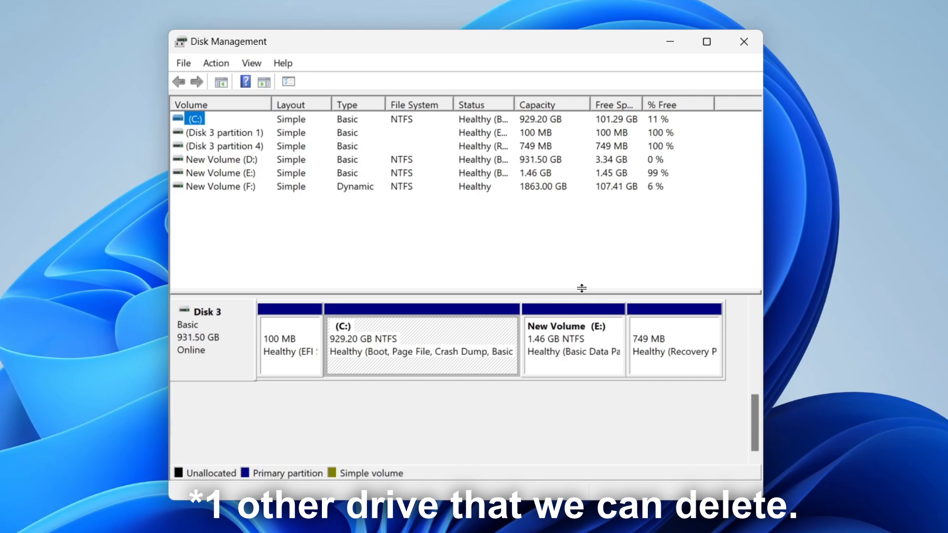
pyautogui.moveTo(598, 354)
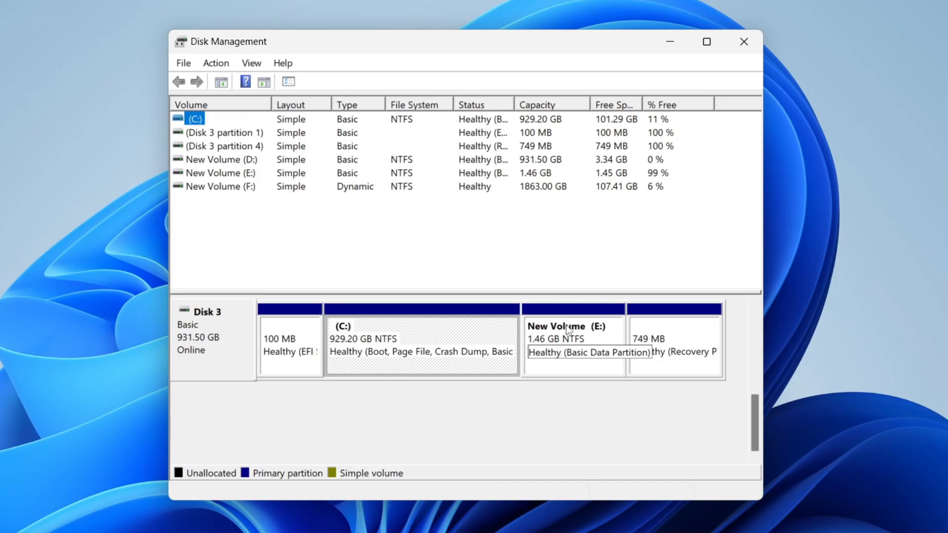
pyautogui.moveTo(599, 345)
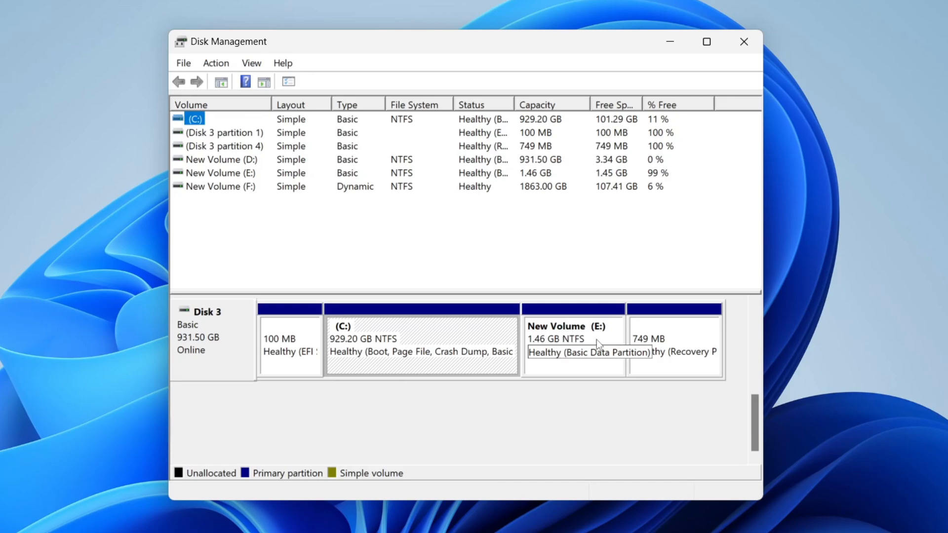
pyautogui.moveTo(593, 445)
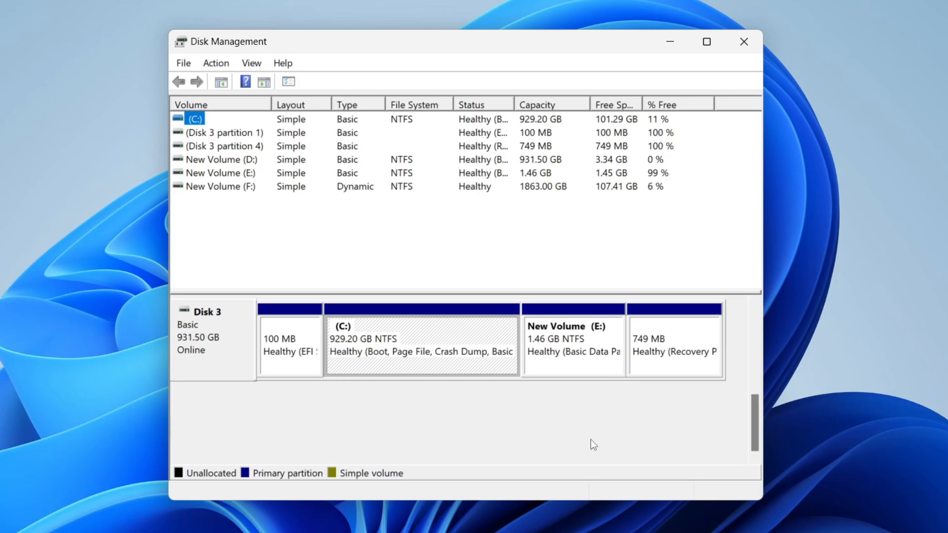
pyautogui.moveTo(585, 374)
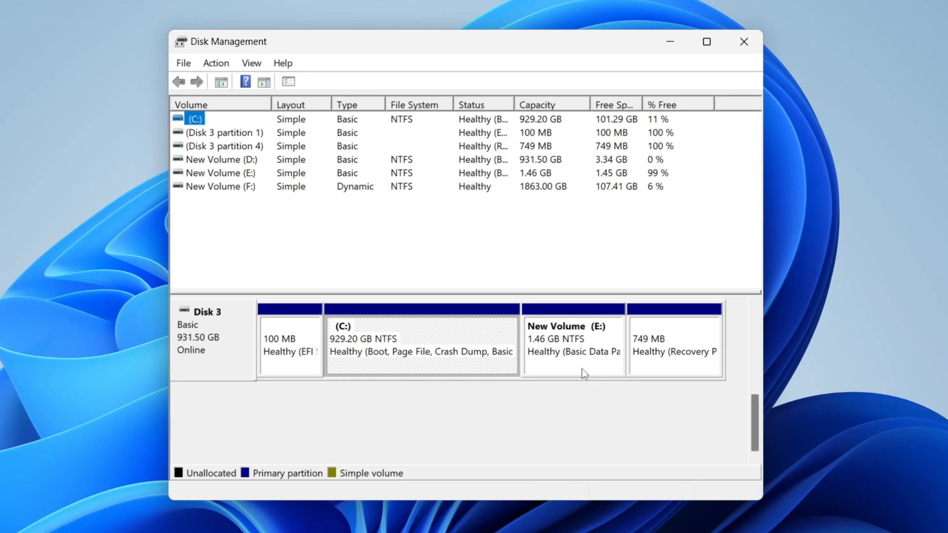
pyautogui.moveTo(564, 334)
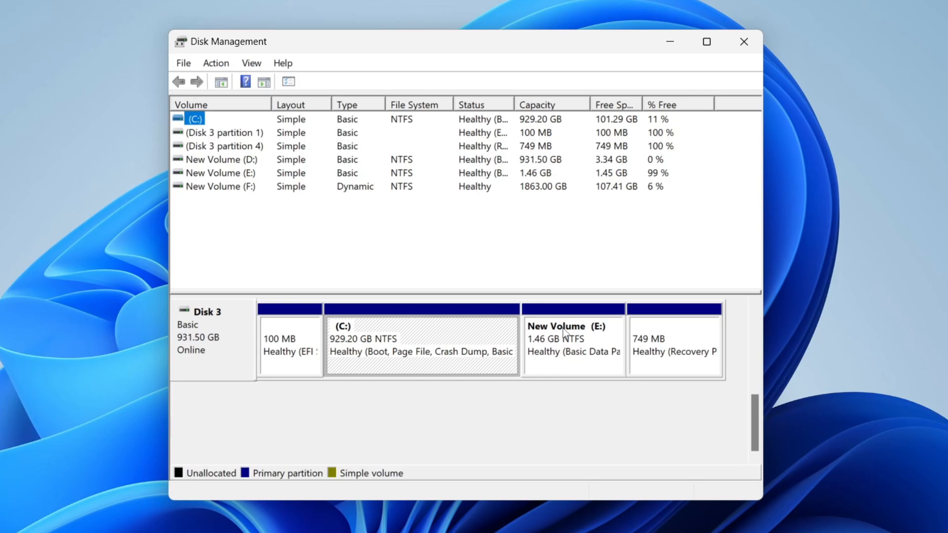
# Delete New Volume (E:) on Disk 3, leaving 1.47 GB unallocated after C:.
pyautogui.rightClick(572, 342)
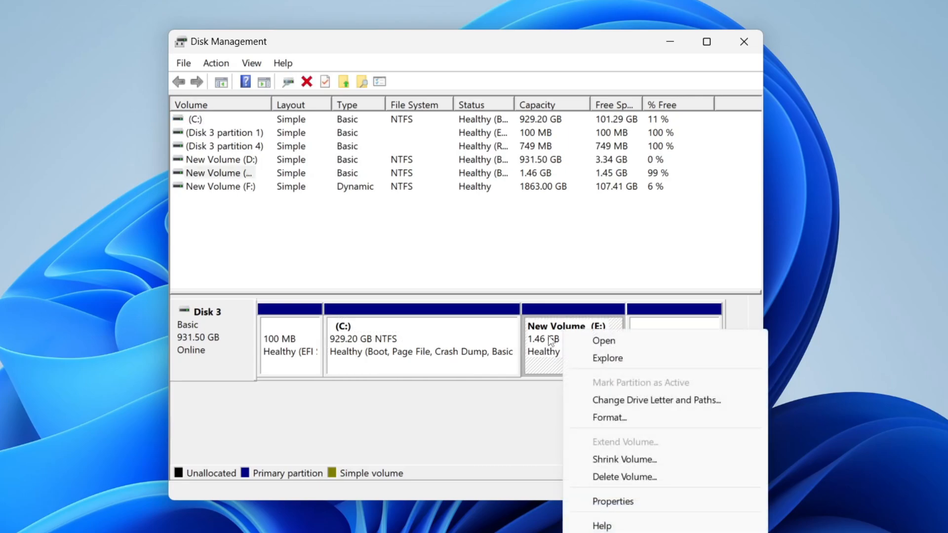
pyautogui.moveTo(625, 460)
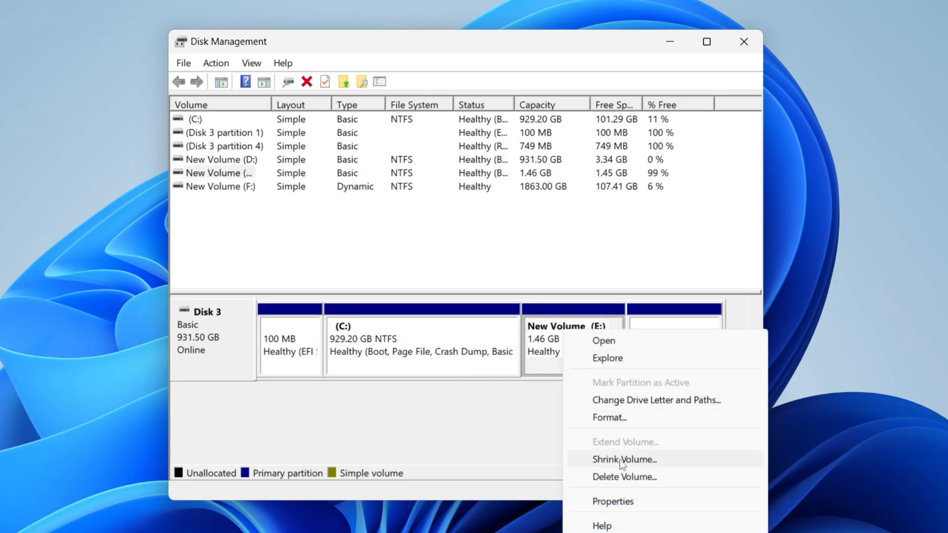
pyautogui.click(624, 477)
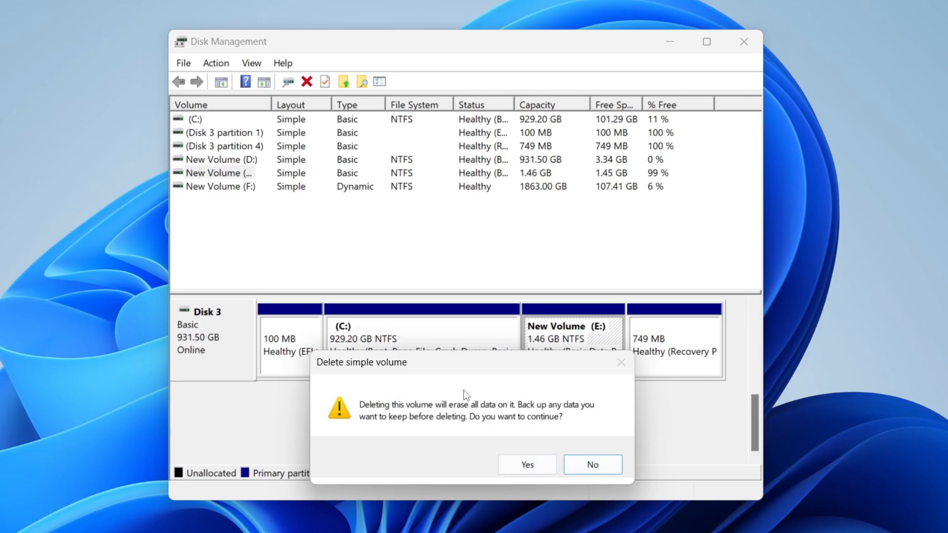
pyautogui.click(527, 465)
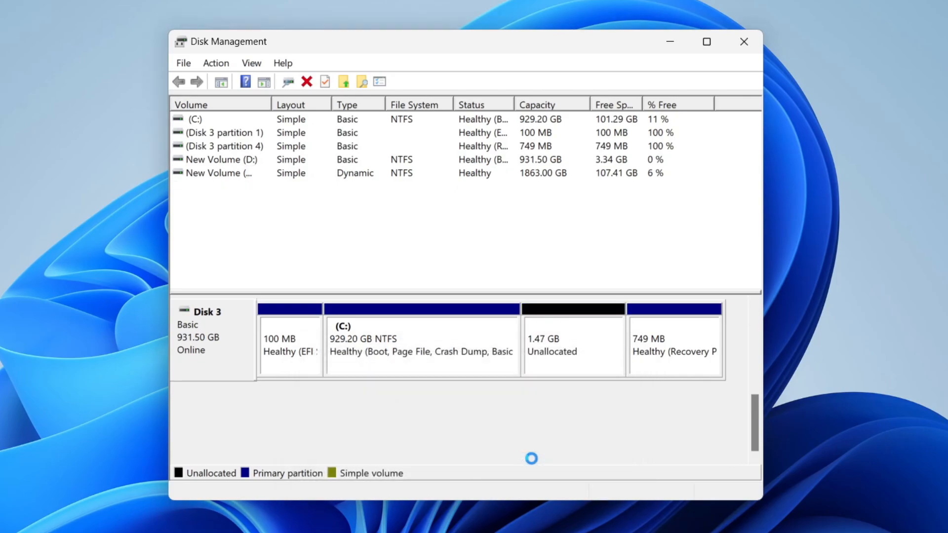
pyautogui.moveTo(558, 348)
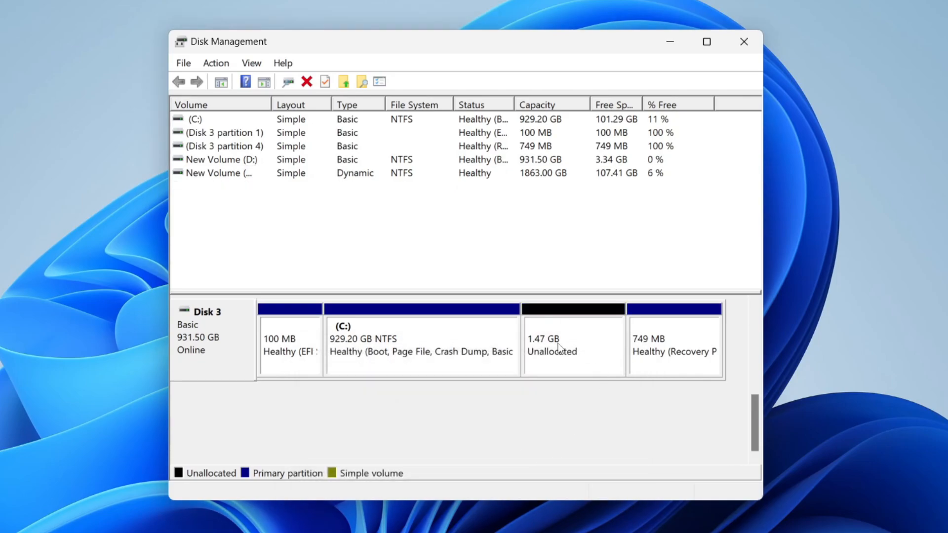
pyautogui.moveTo(404, 327)
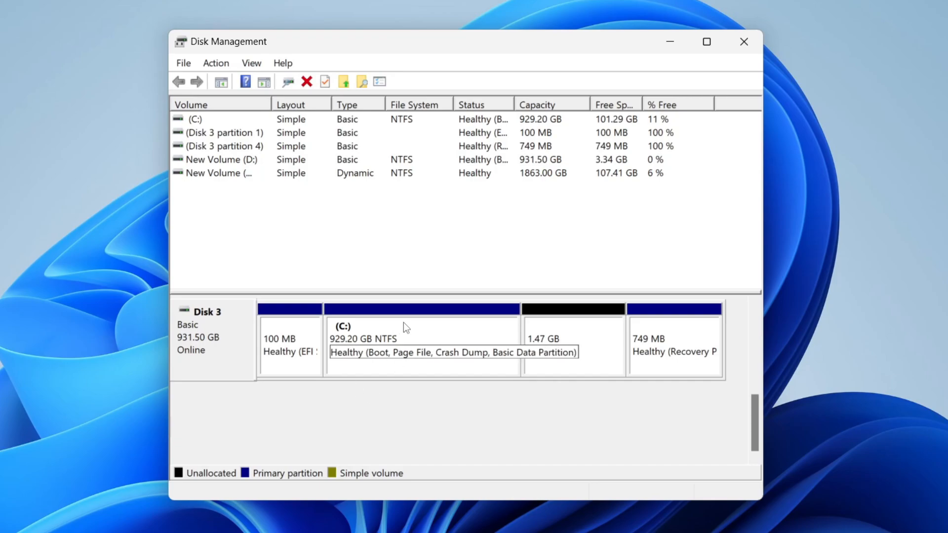
# Extend C: with all 1500 MB from Disk 3, growing it to 930.67 GB.
pyautogui.rightClick(405, 339)
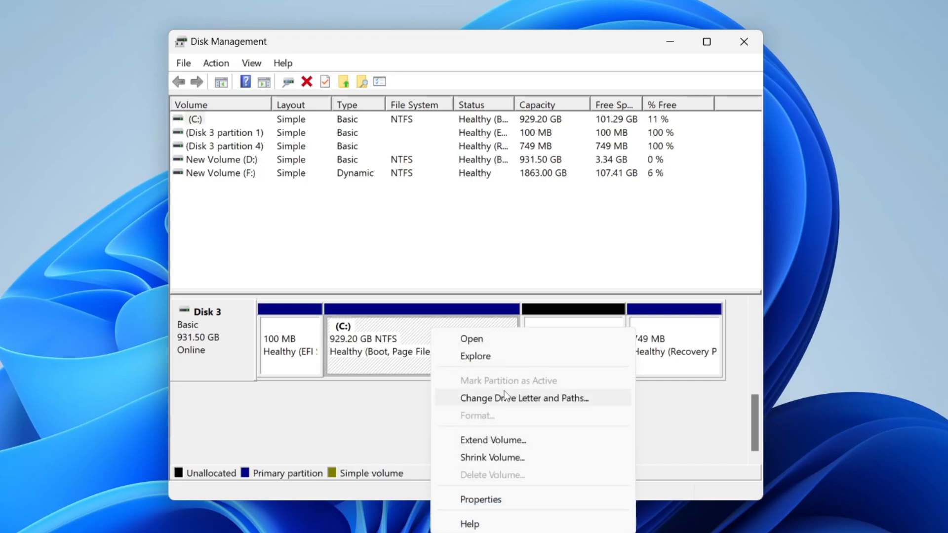
pyautogui.click(493, 439)
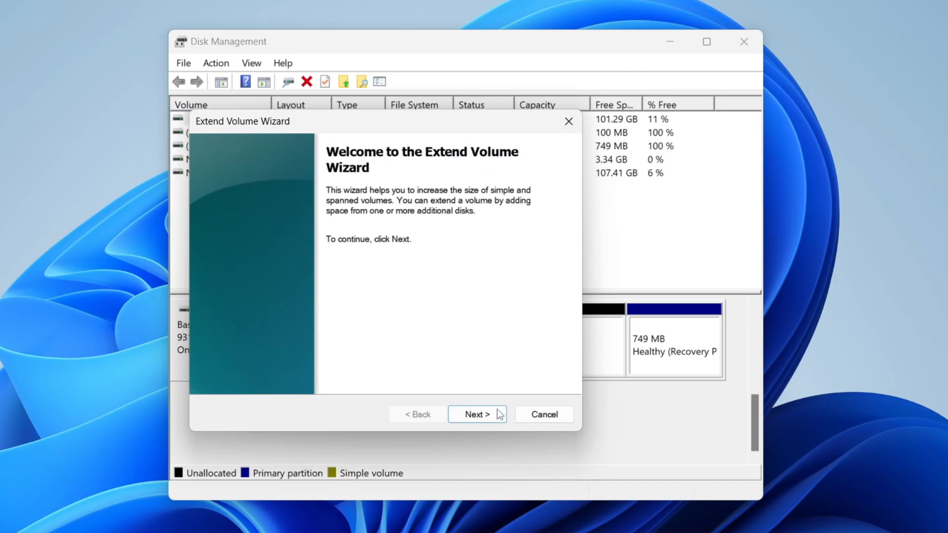
pyautogui.click(477, 414)
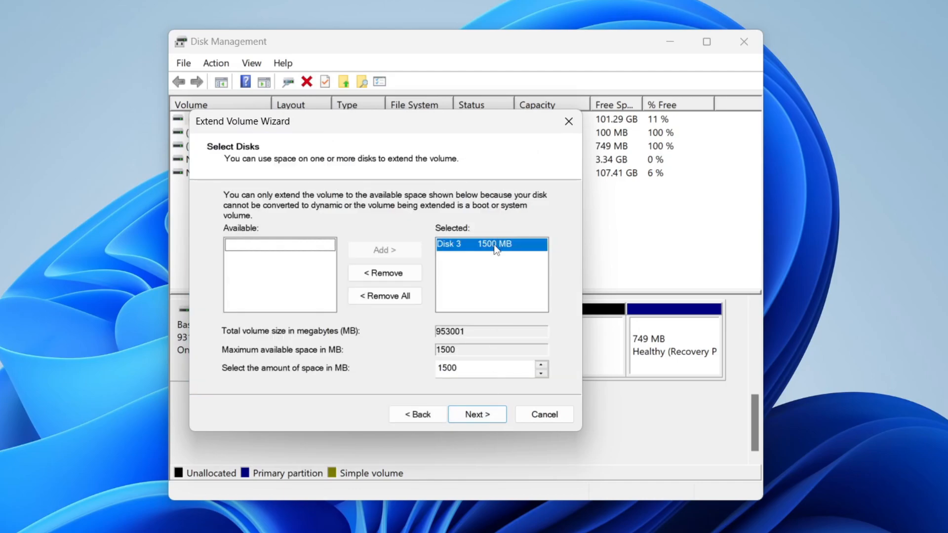
pyautogui.moveTo(500, 254)
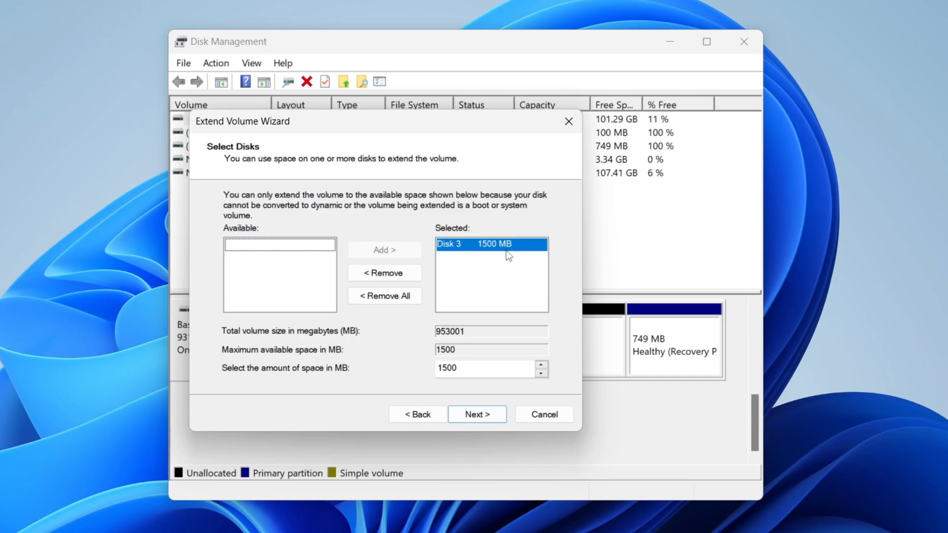
pyautogui.moveTo(503, 395)
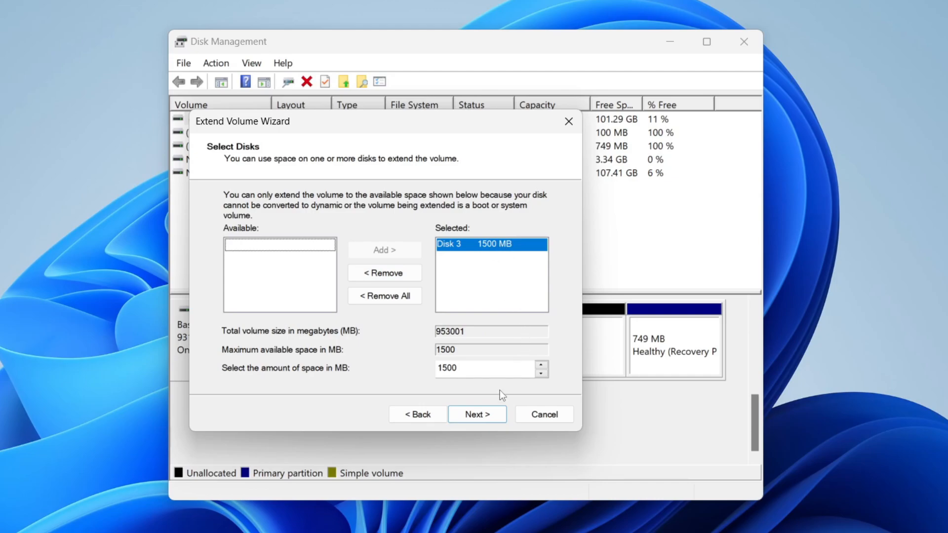
pyautogui.click(477, 415)
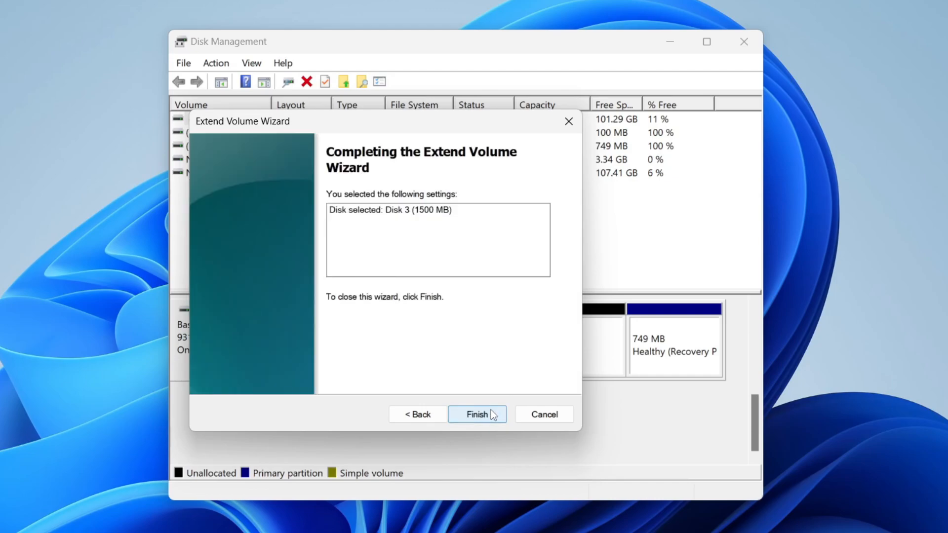
pyautogui.click(477, 414)
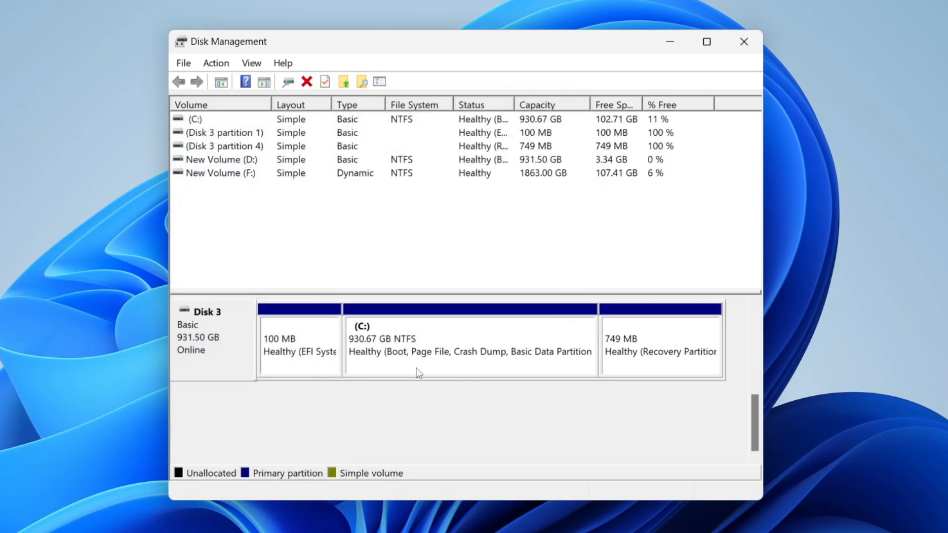